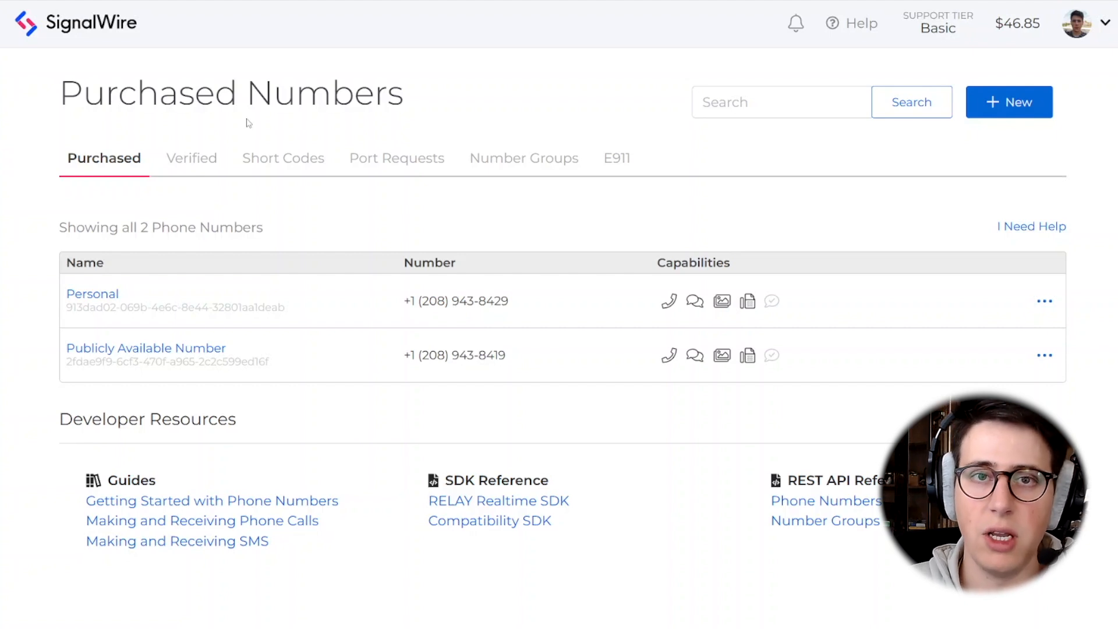
pyautogui.moveTo(198, 348)
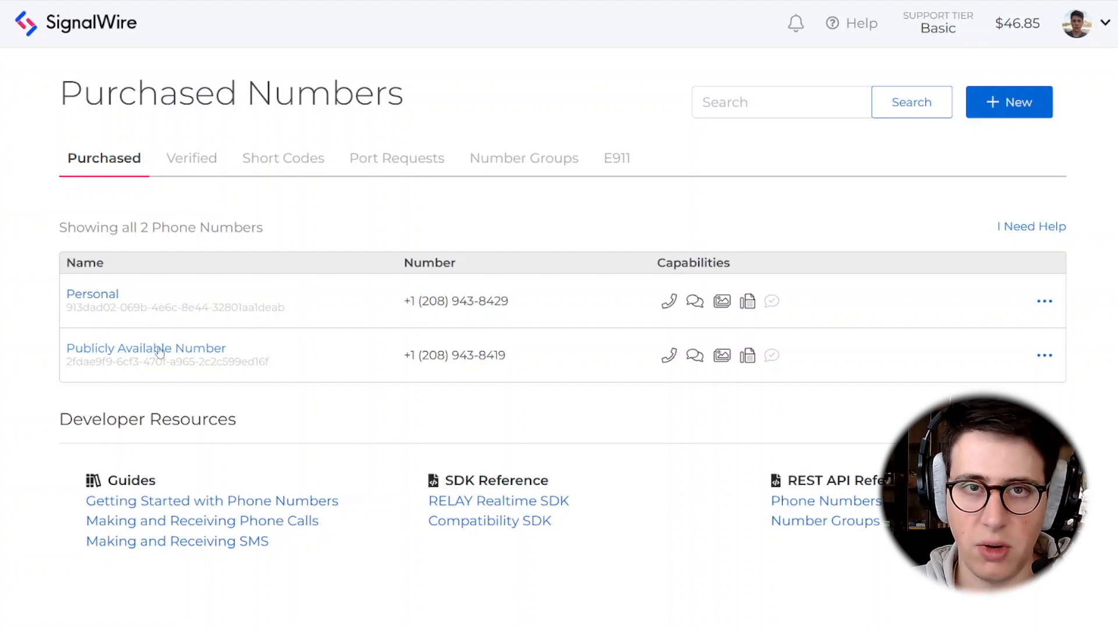
pyautogui.moveTo(294, 341)
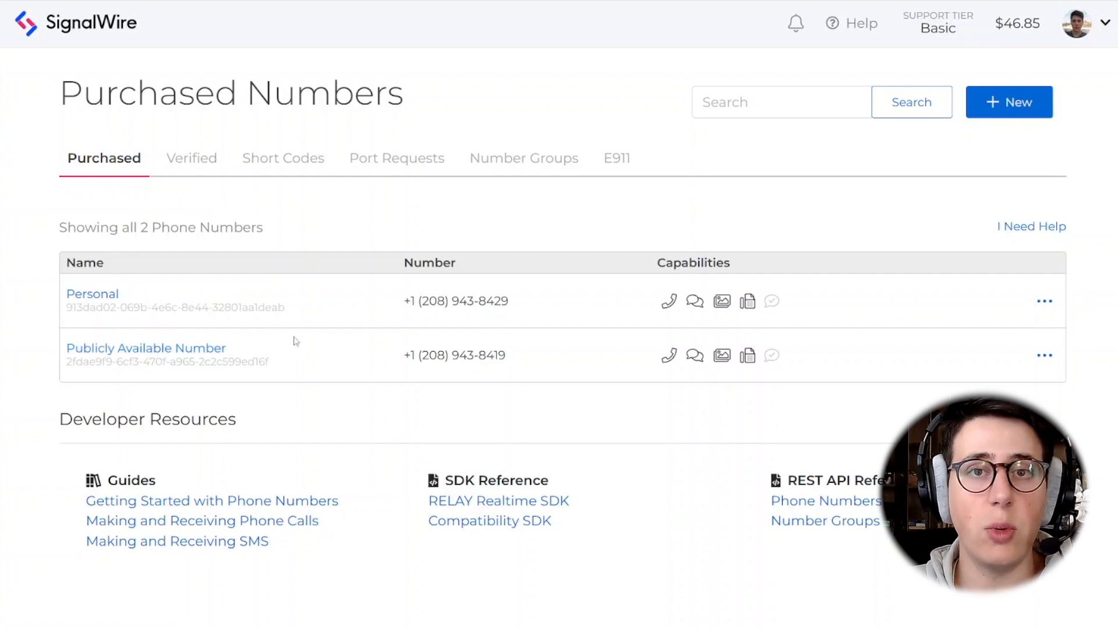
pyautogui.moveTo(122, 357)
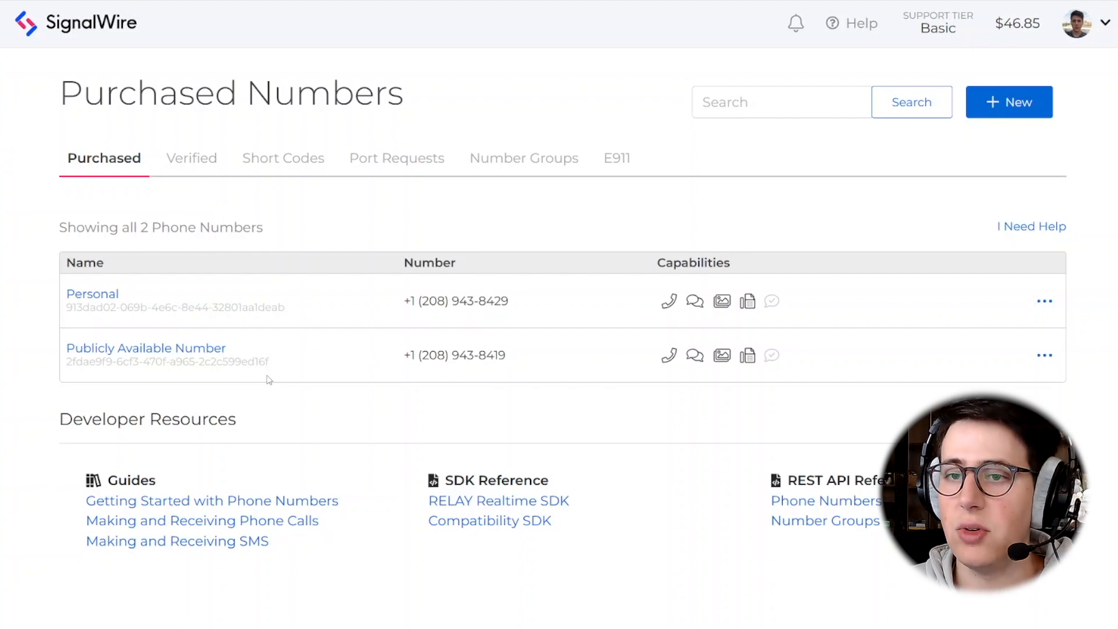
pyautogui.moveTo(192, 356)
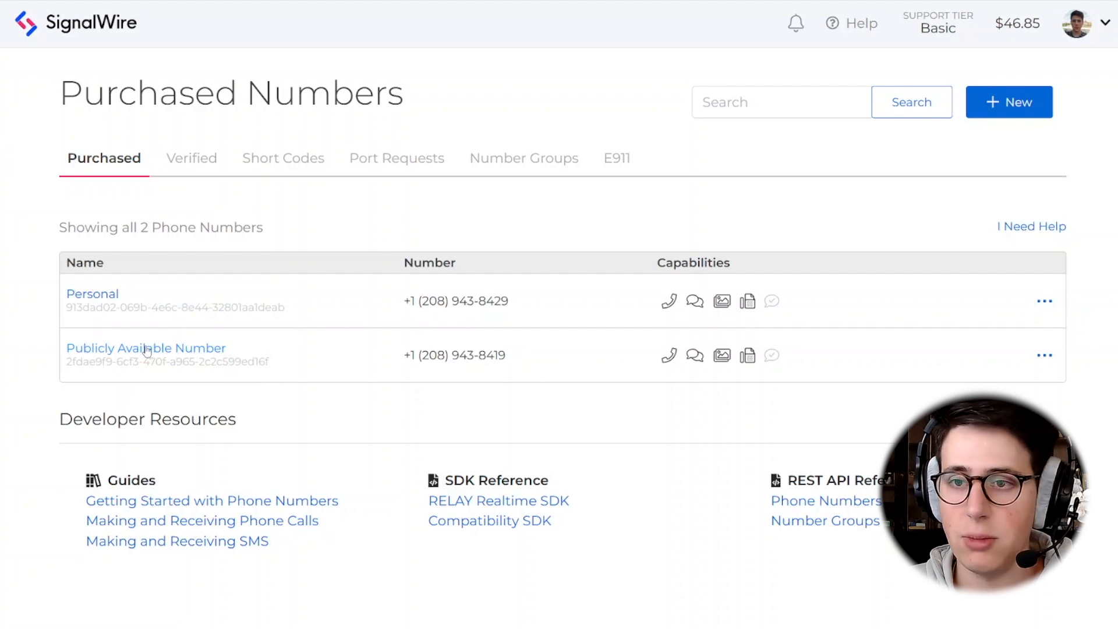
pyautogui.click(146, 348)
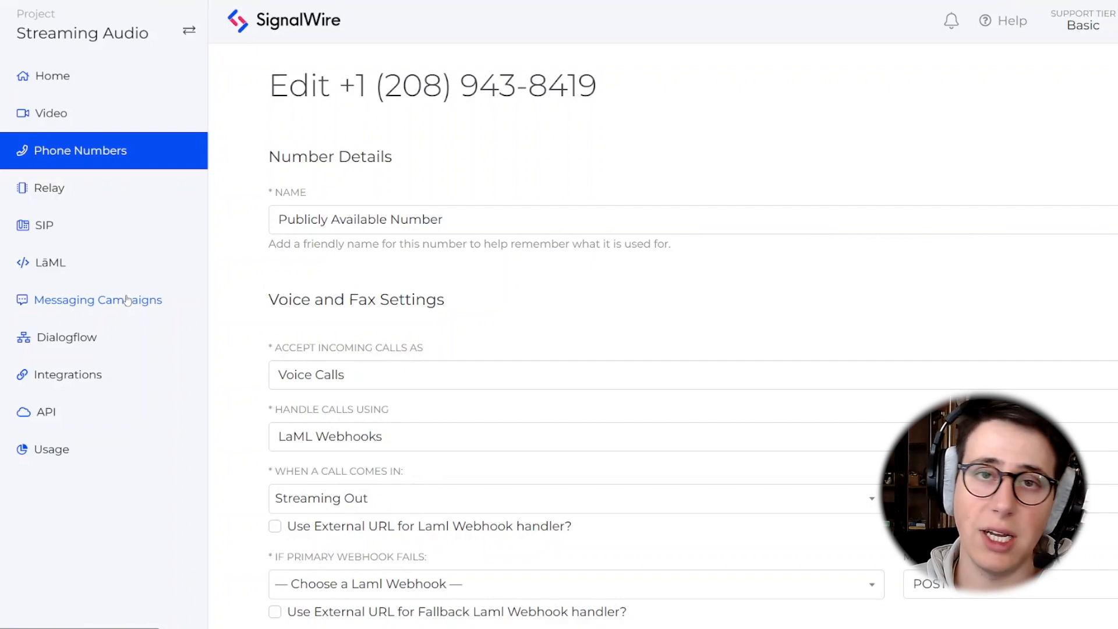
# Navigate to LaML Bins and view the Streaming Out bin's XML.
pyautogui.click(50, 262)
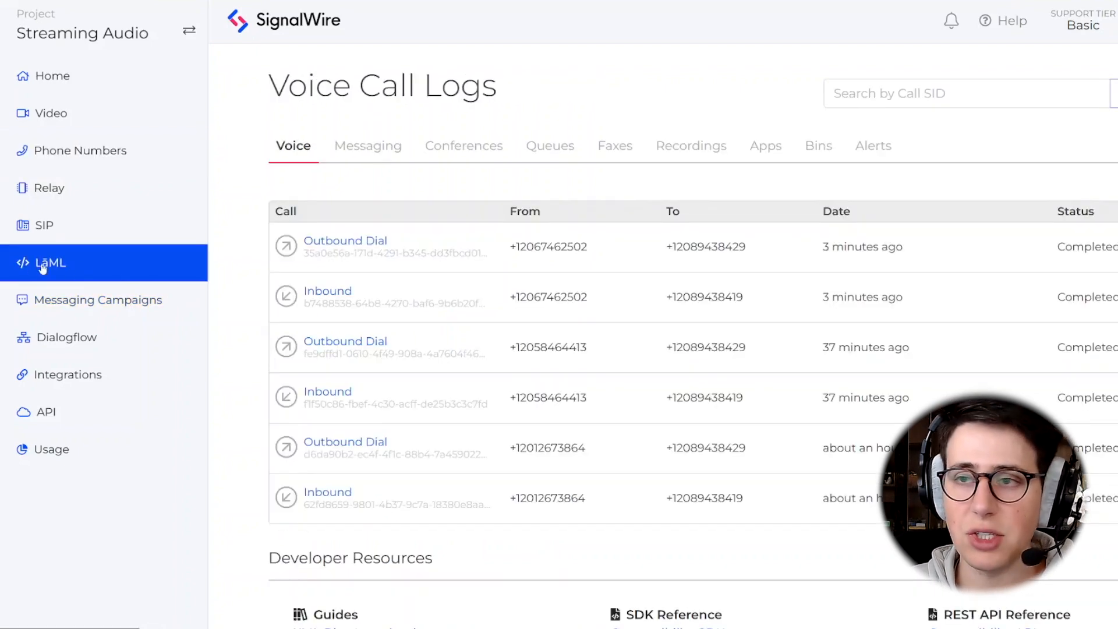
pyautogui.click(817, 146)
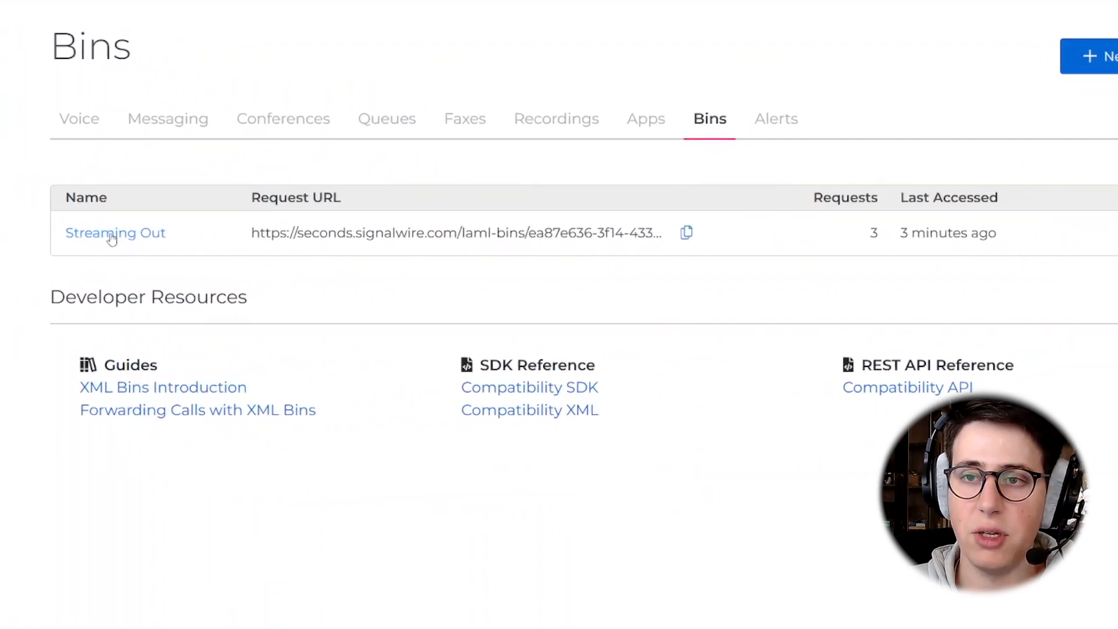
pyautogui.moveTo(136, 241)
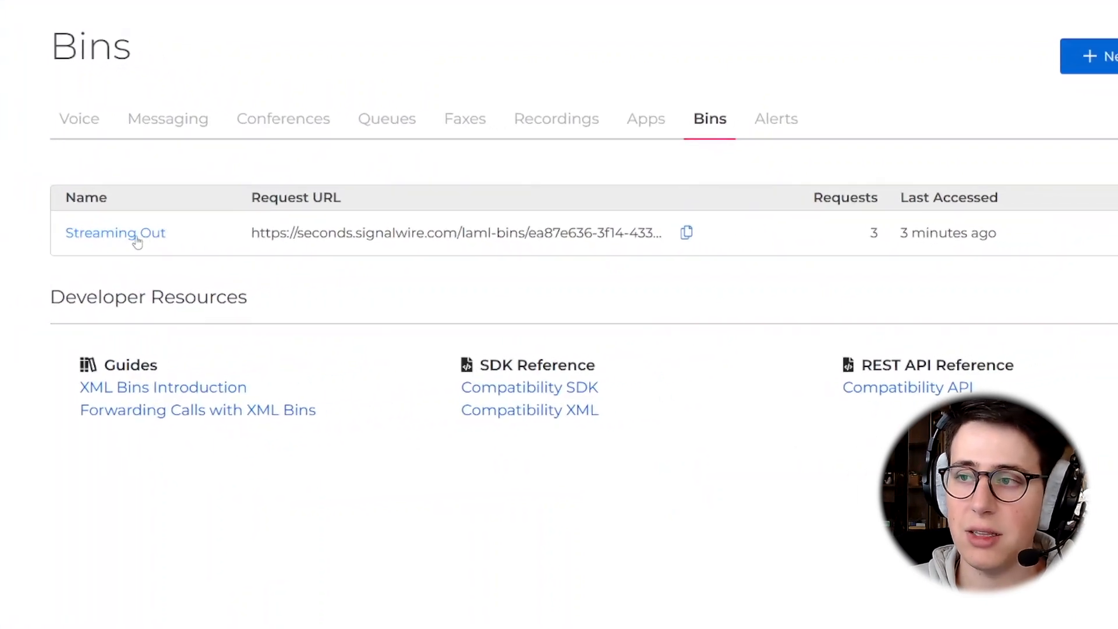
pyautogui.click(115, 233)
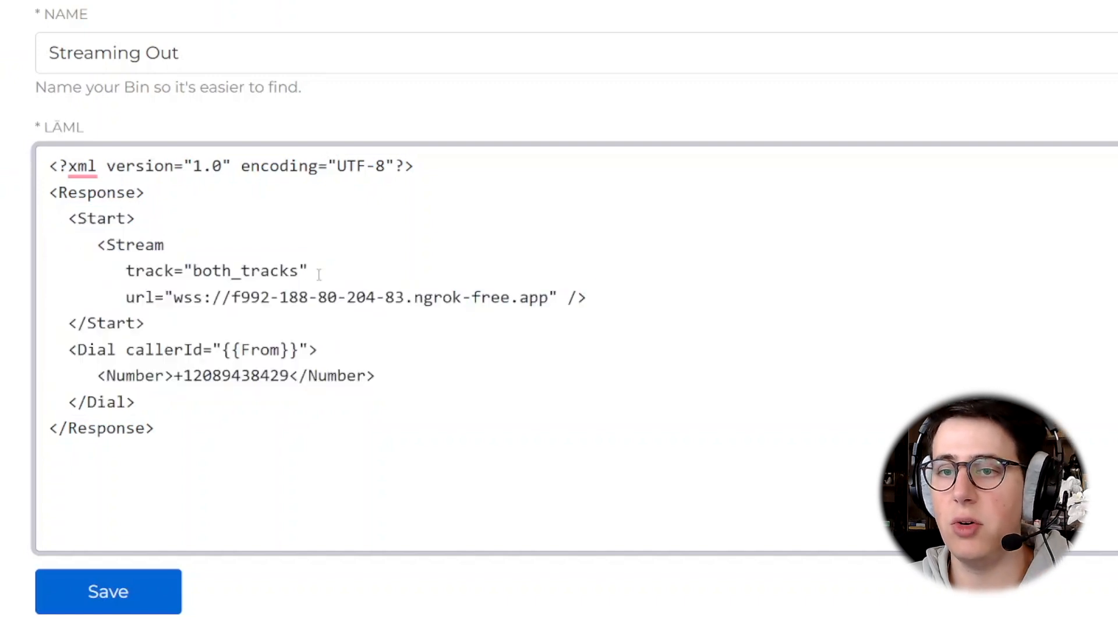
pyautogui.doubleClick(245, 271)
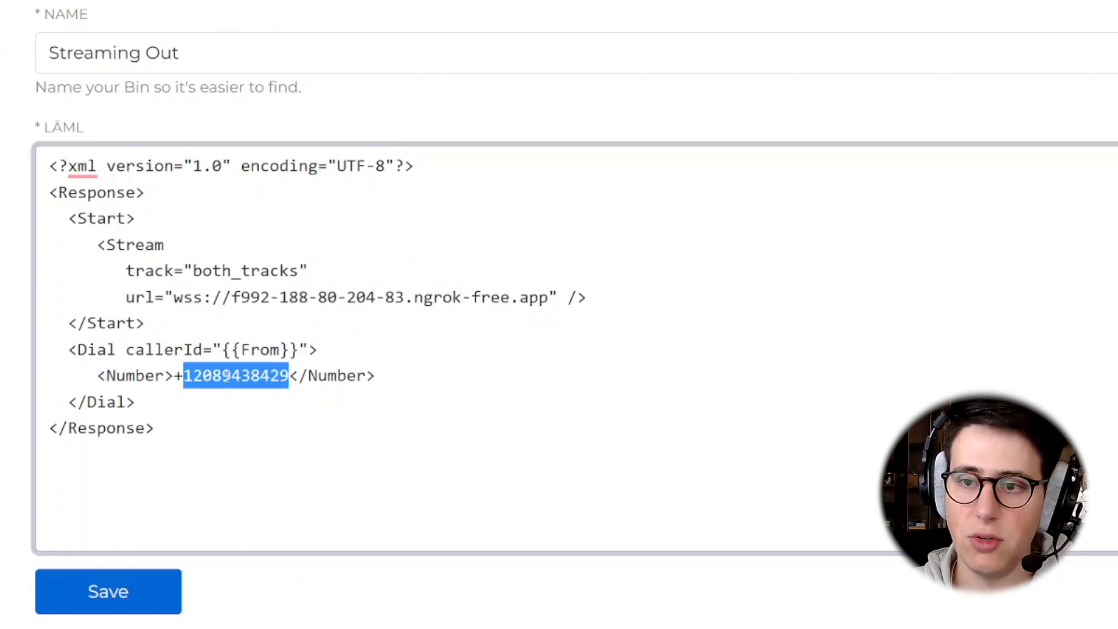
pyautogui.click(135, 402)
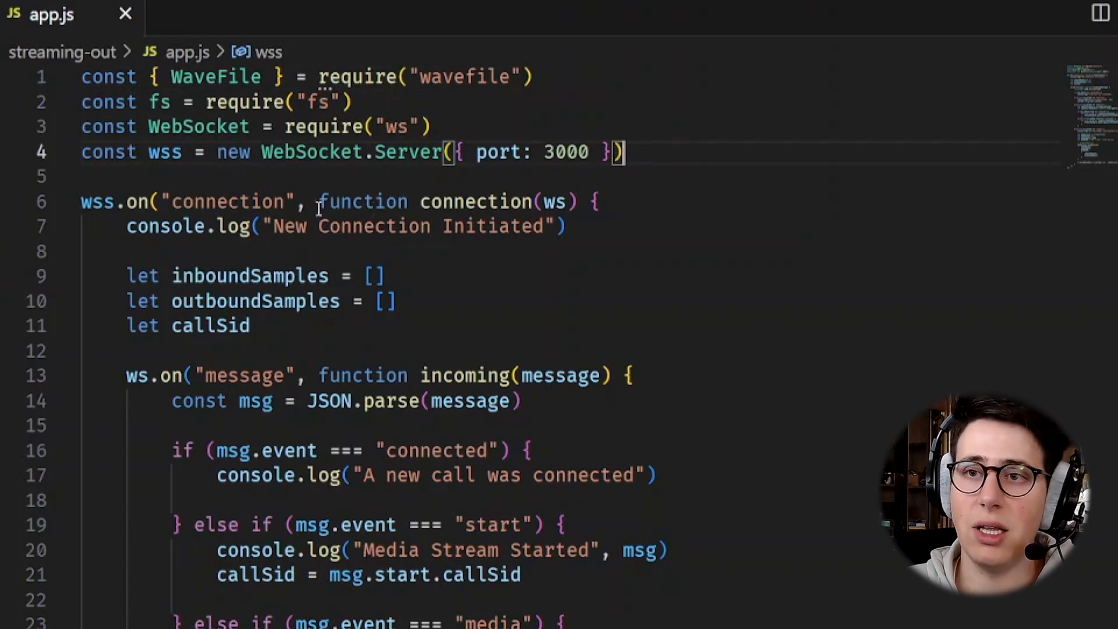
pyautogui.moveTo(519, 186)
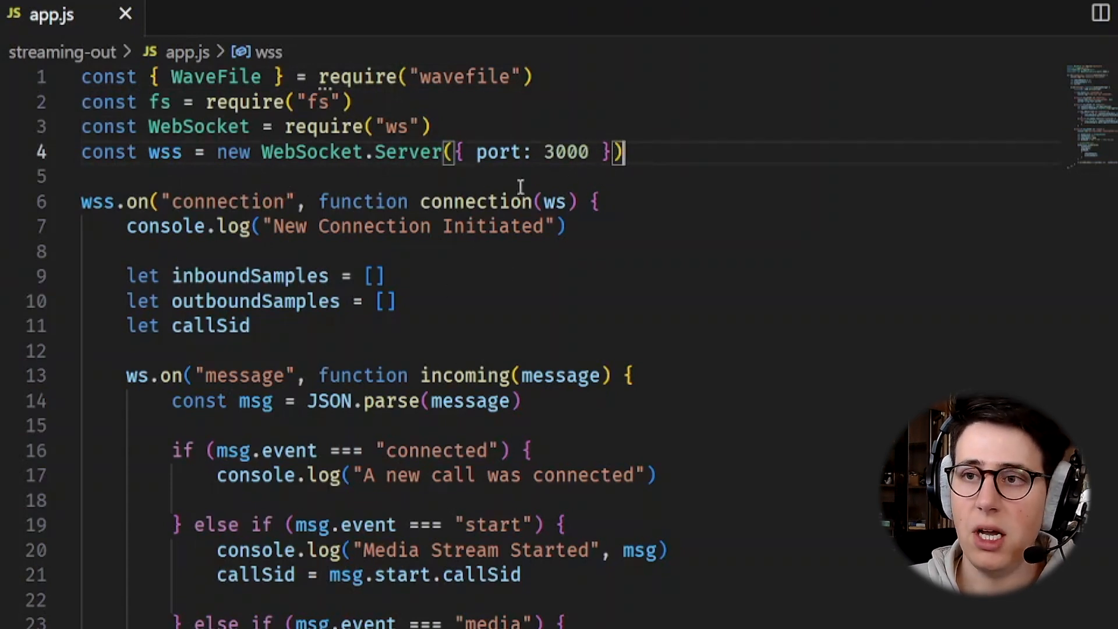
pyautogui.moveTo(557, 202)
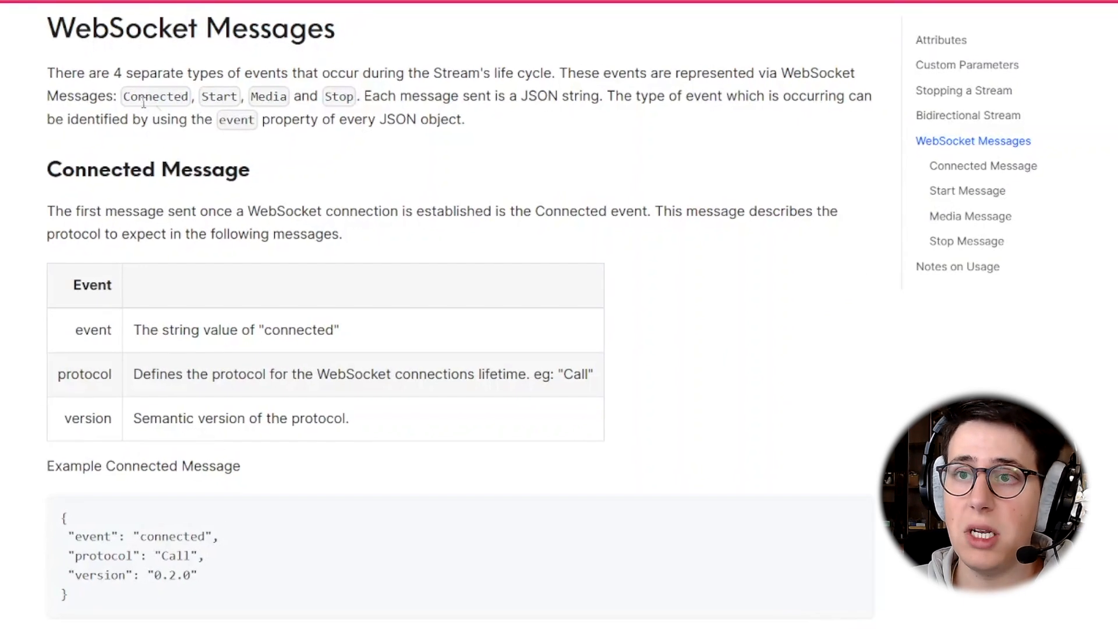
# Highlight the event names Connected, Start, Media and Stop, then clear the selection.
pyautogui.moveTo(122, 96); pyautogui.dragTo(319, 95)
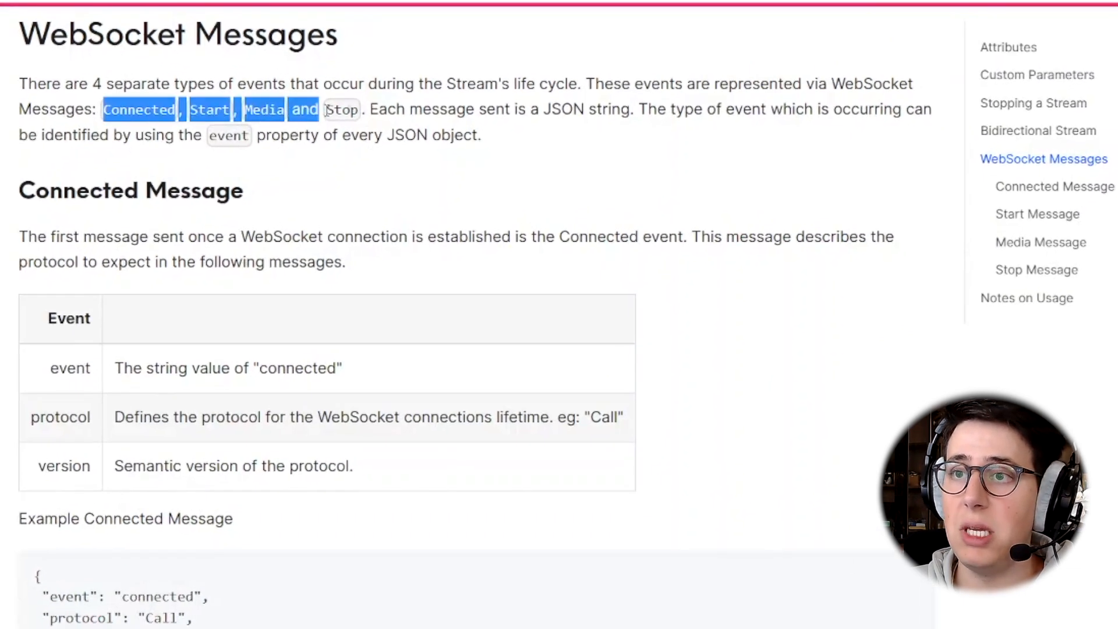
pyautogui.click(317, 160)
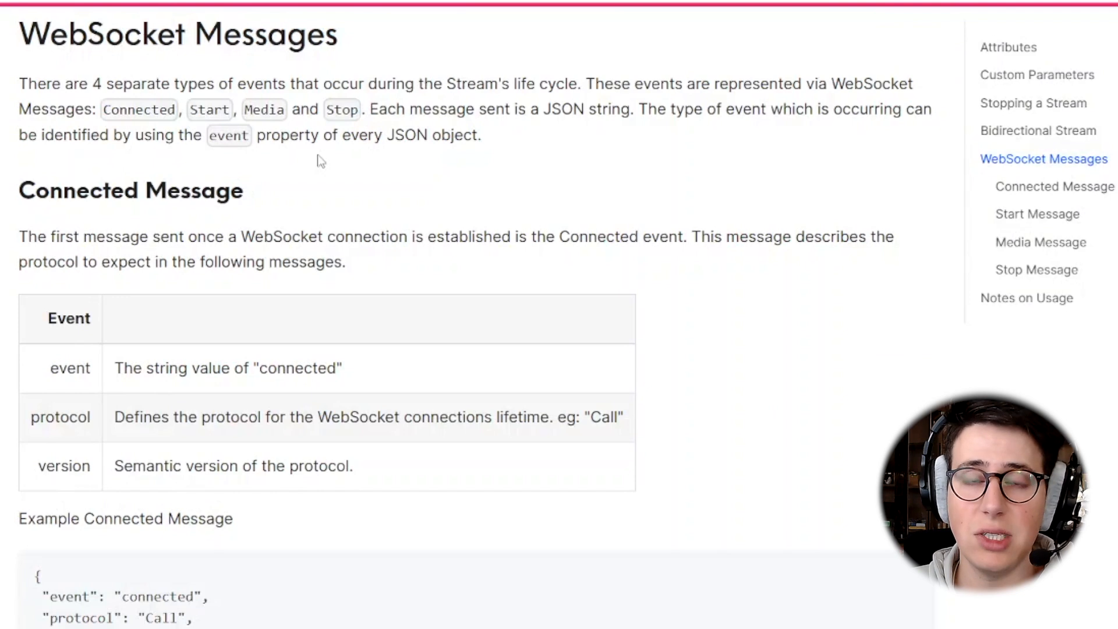
pyautogui.moveTo(299, 365)
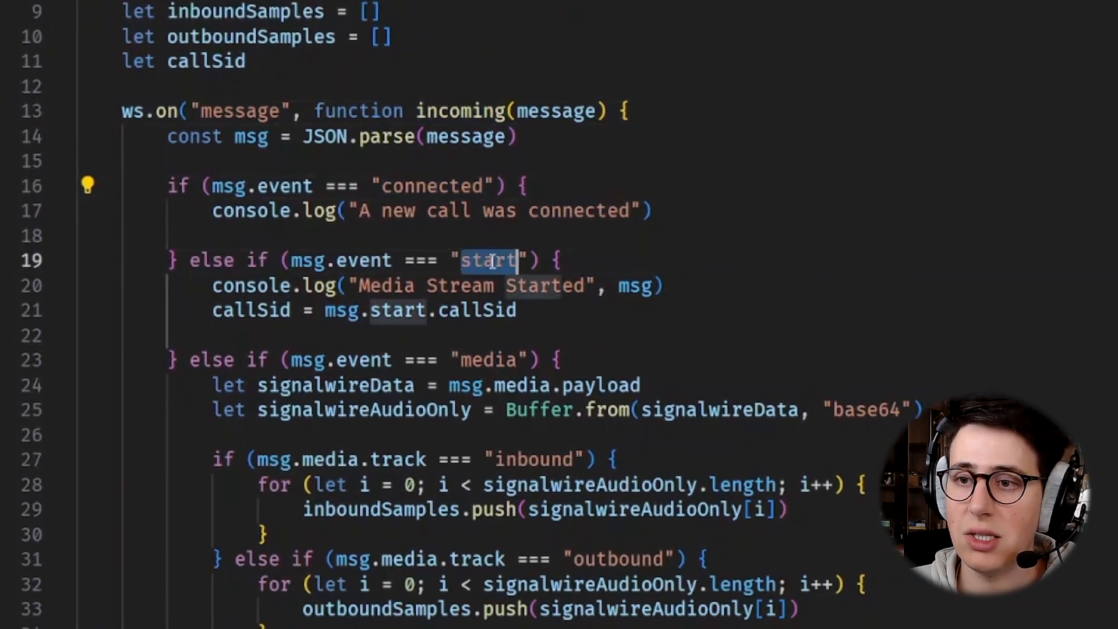
pyautogui.scroll(-3)
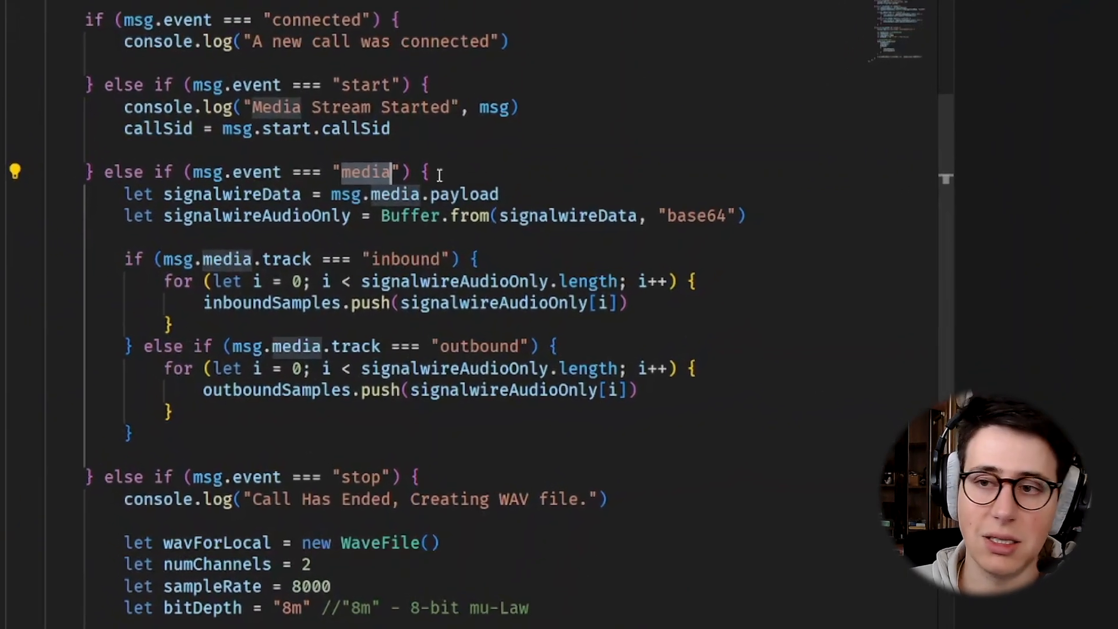
pyautogui.scroll(3)
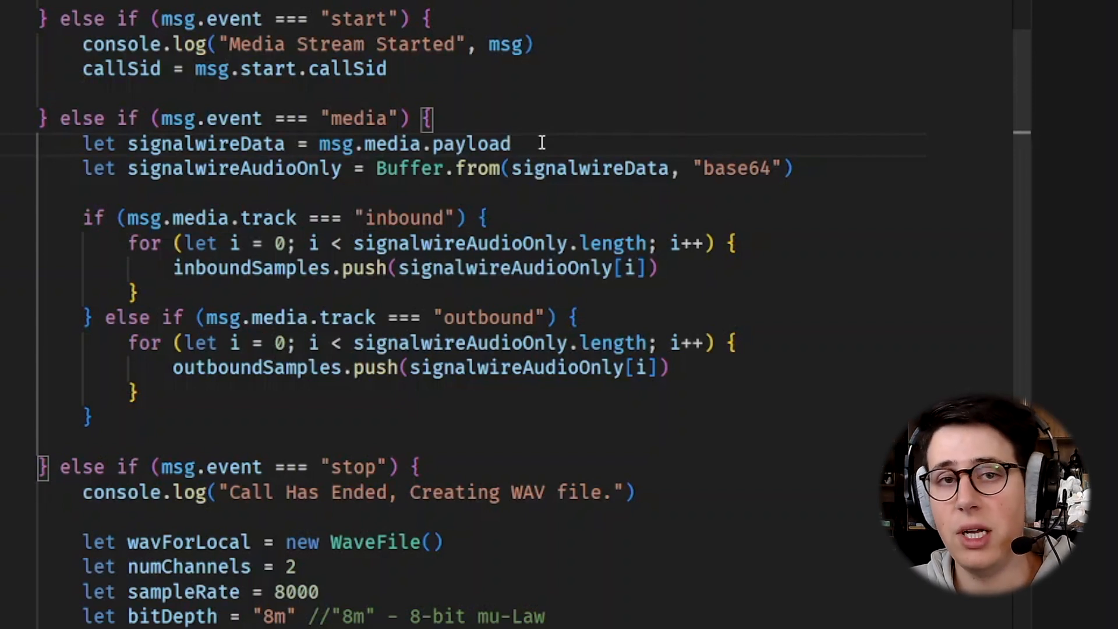
pyautogui.scroll(3)
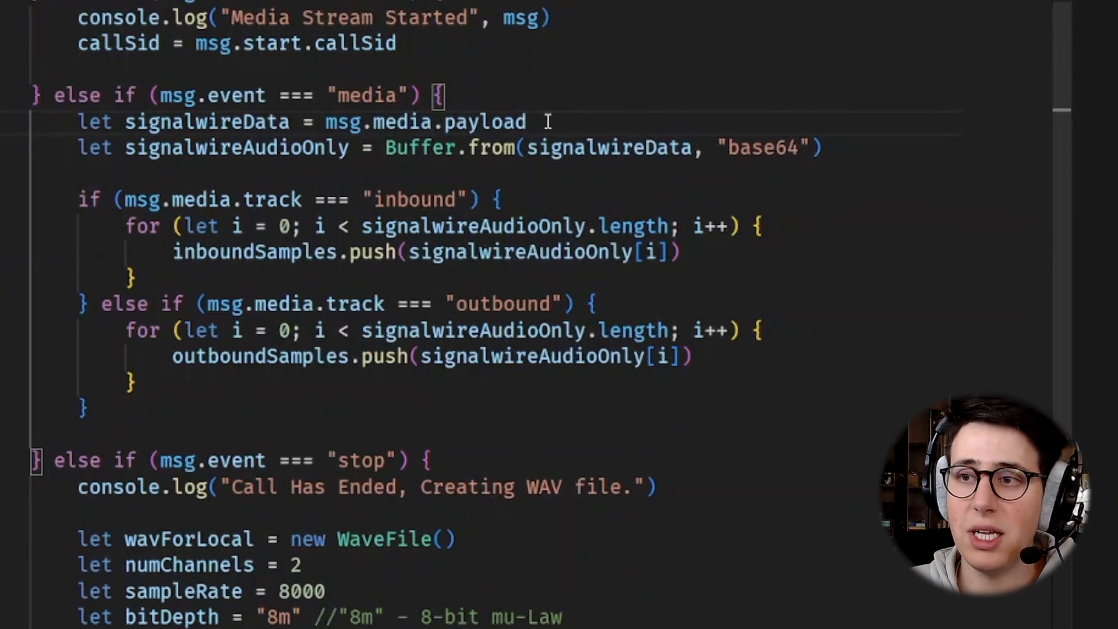
pyautogui.scroll(3)
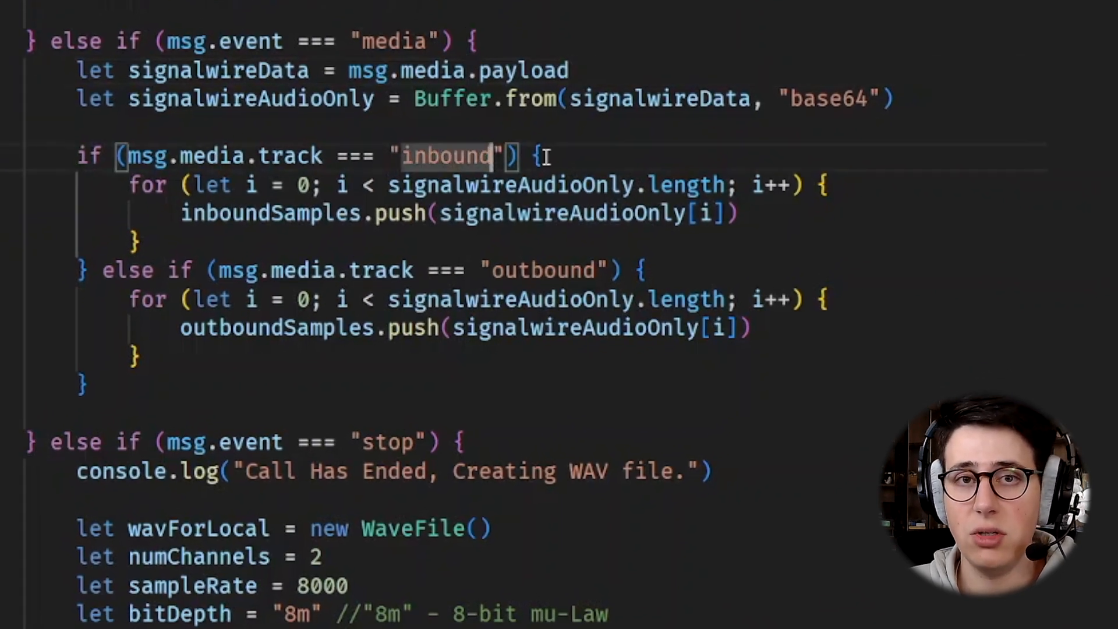
pyautogui.moveTo(597, 269)
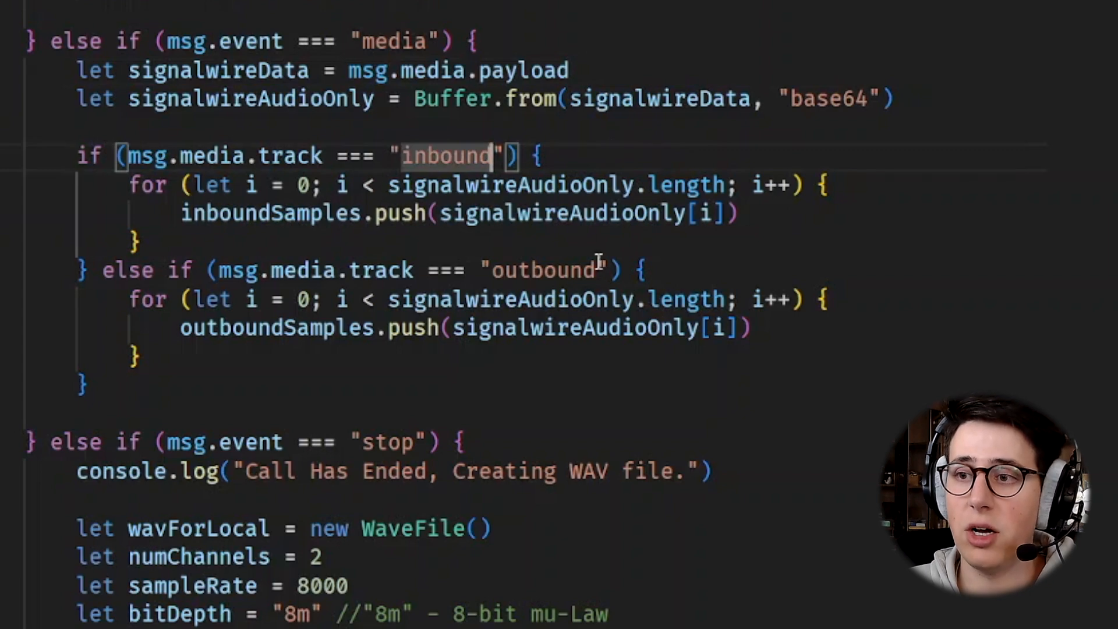
pyautogui.doubleClick(271, 212)
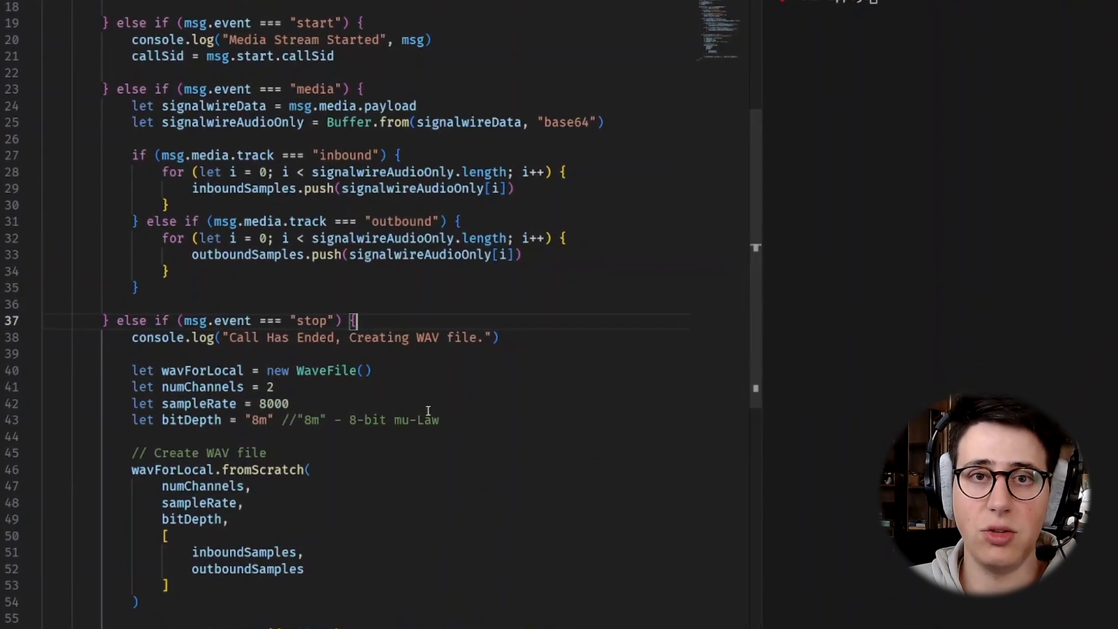
pyautogui.scroll(3)
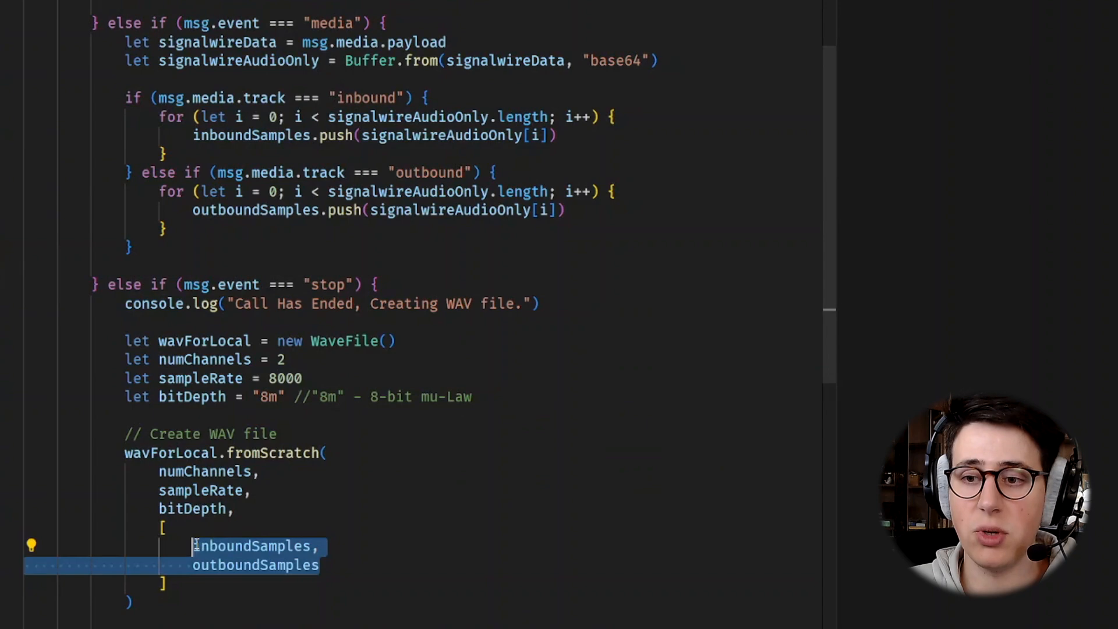
pyautogui.moveTo(354, 573)
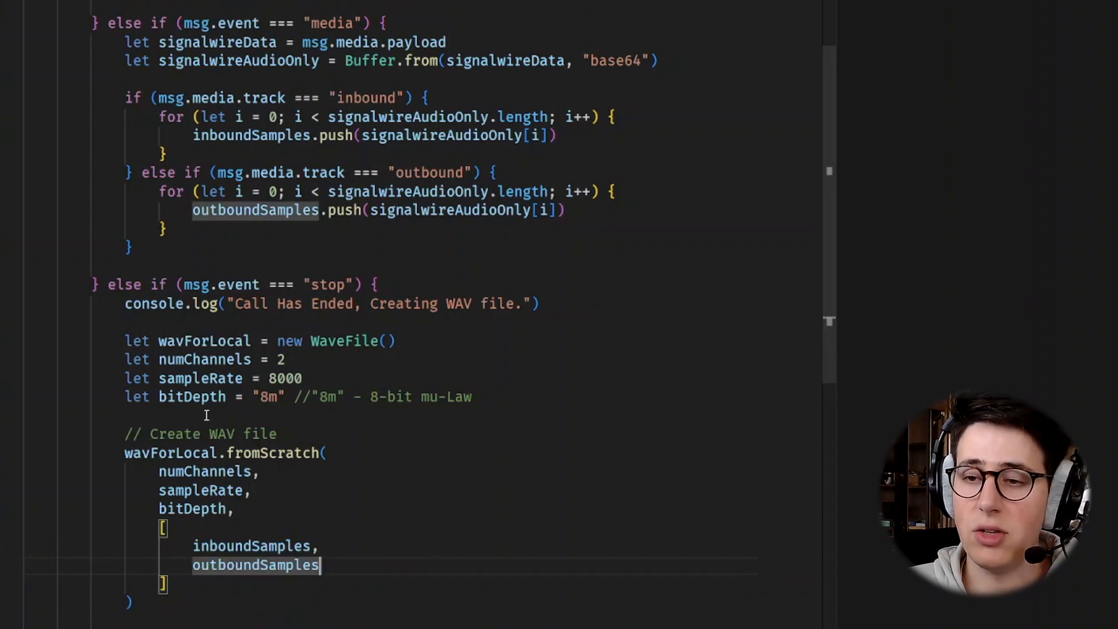
pyautogui.scroll(-3)
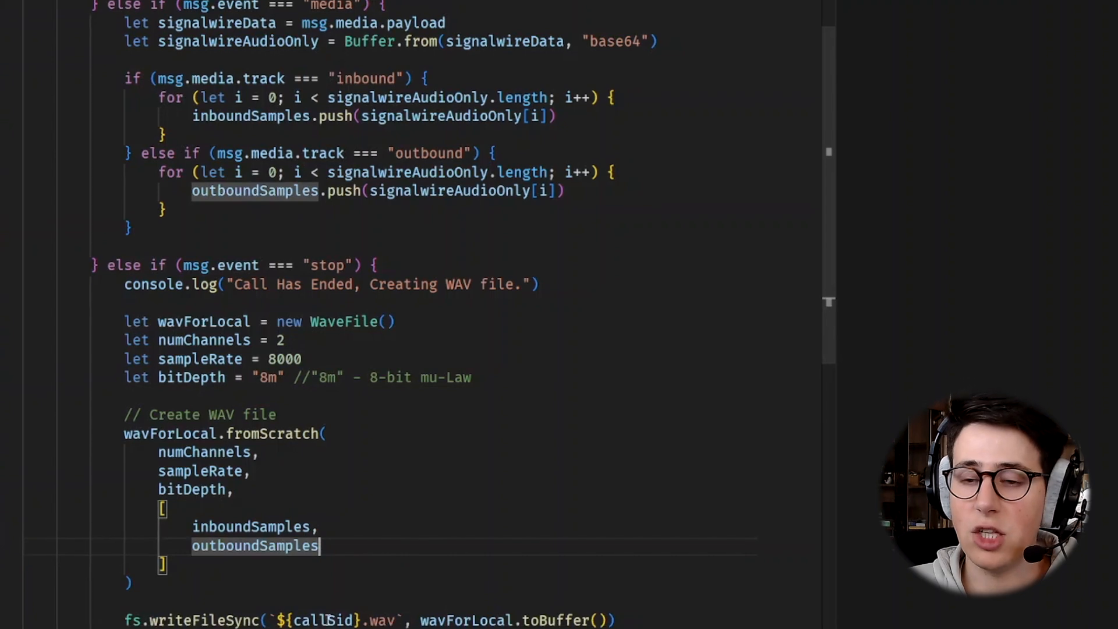
pyautogui.scroll(-3)
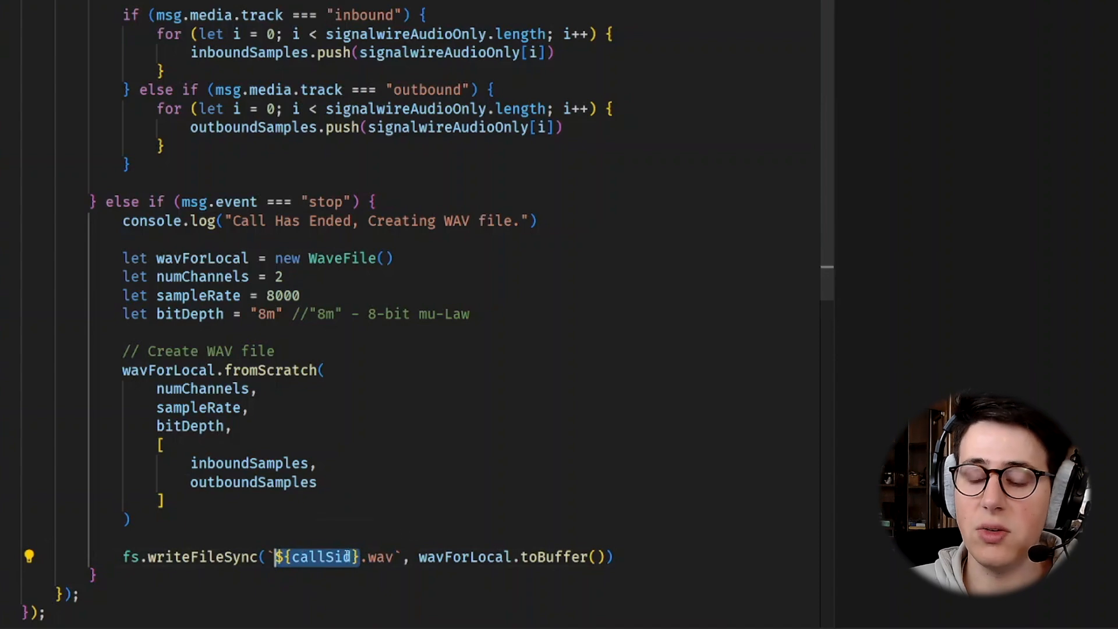
pyautogui.click(392, 557)
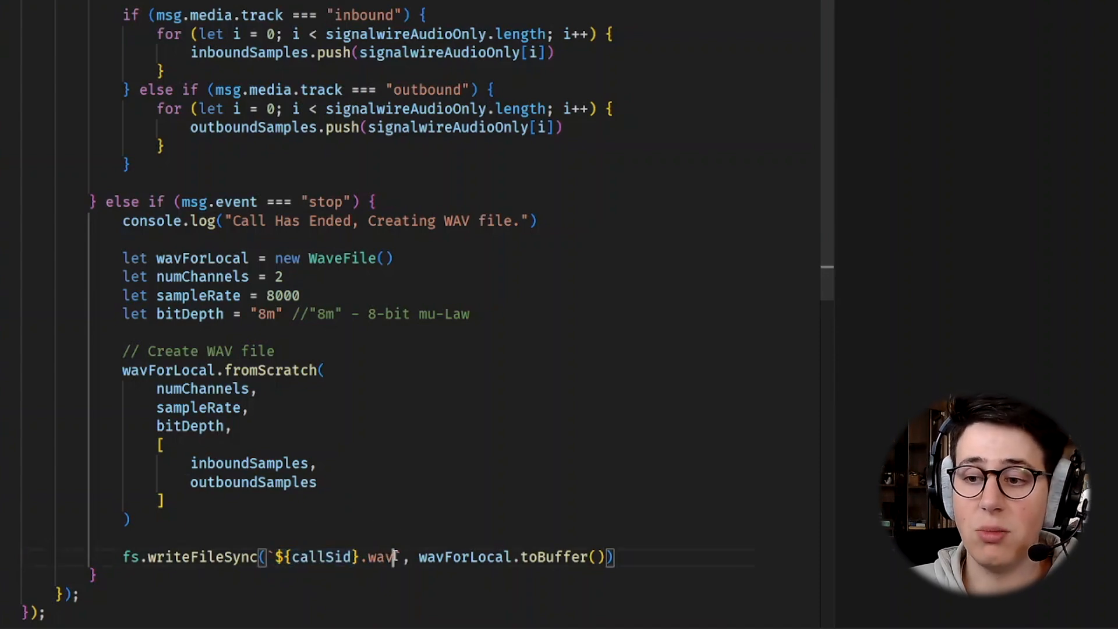
pyautogui.scroll(3)
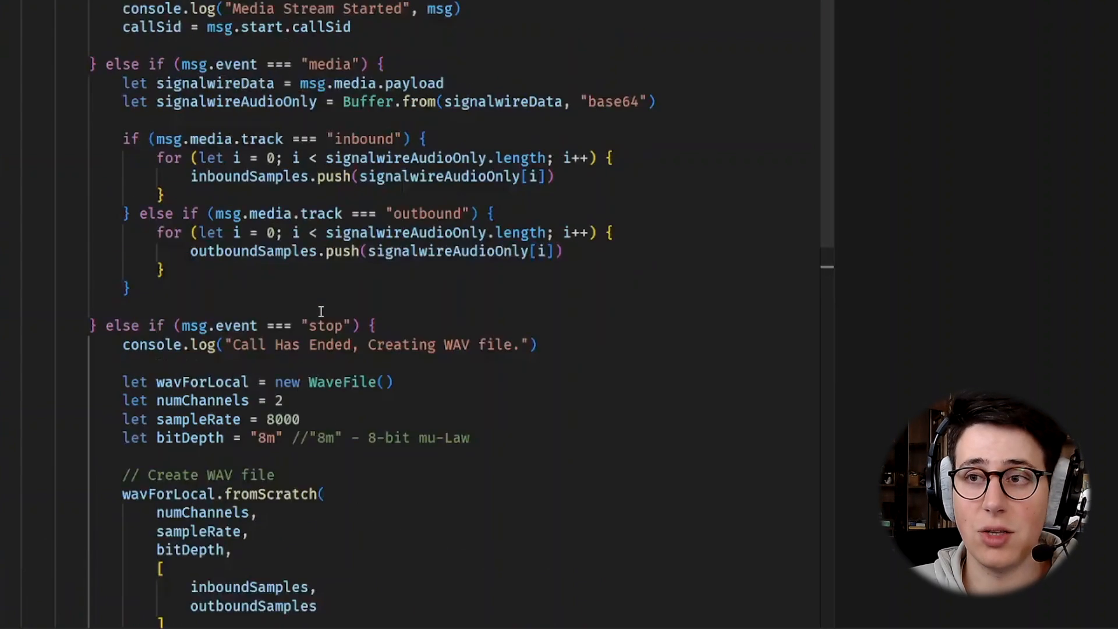
pyautogui.scroll(3)
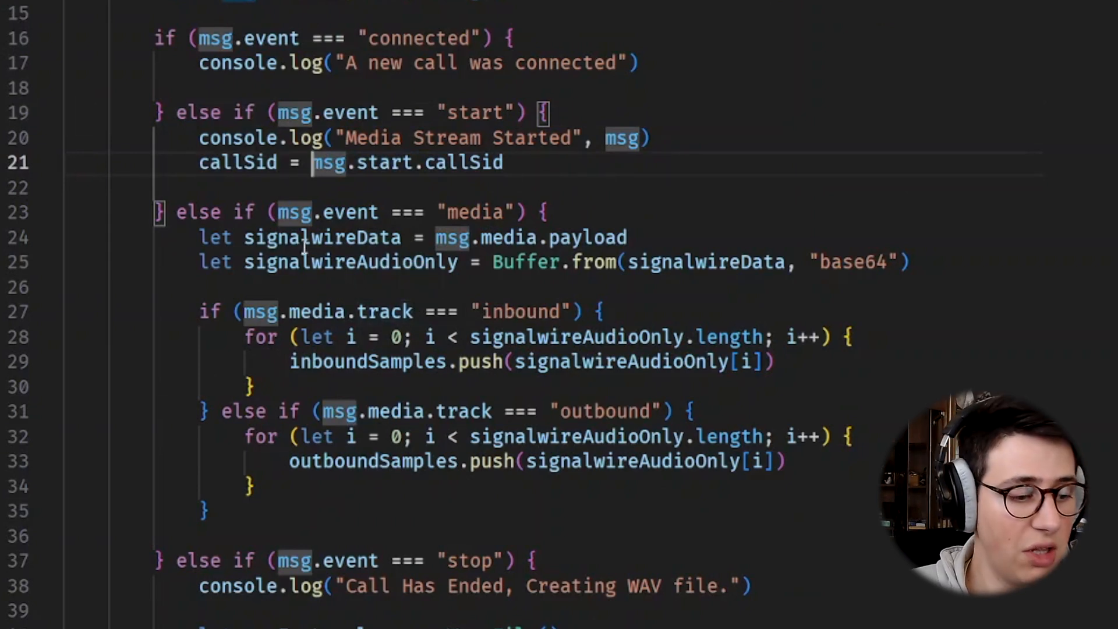
# Scroll the terminal to review the node app.js connection and media stream logs.
pyautogui.scroll(3)
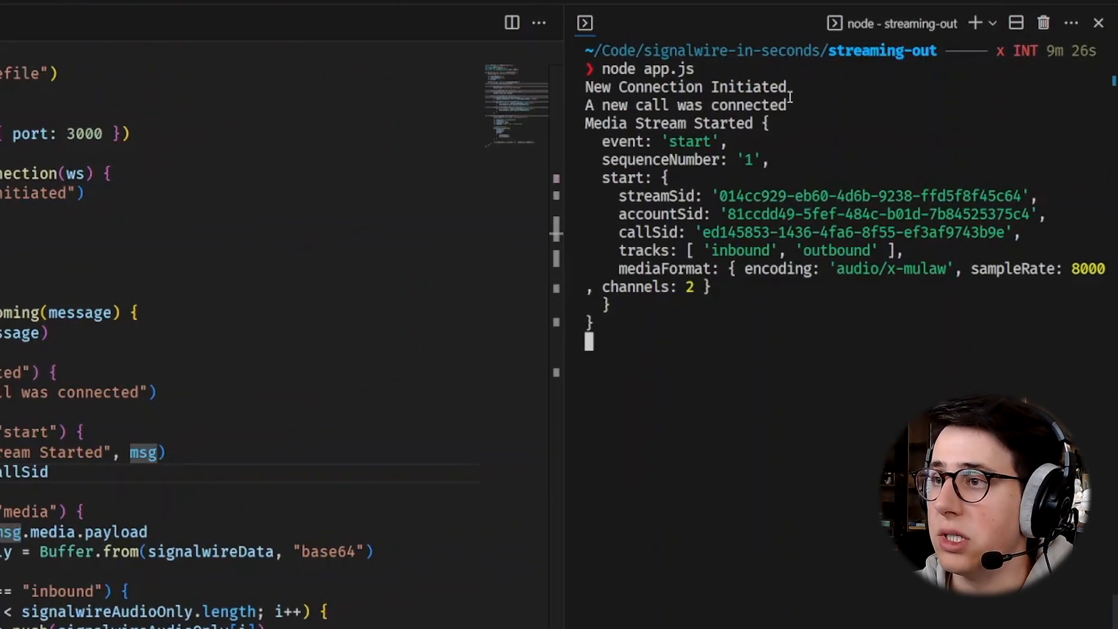
pyautogui.moveTo(626, 159)
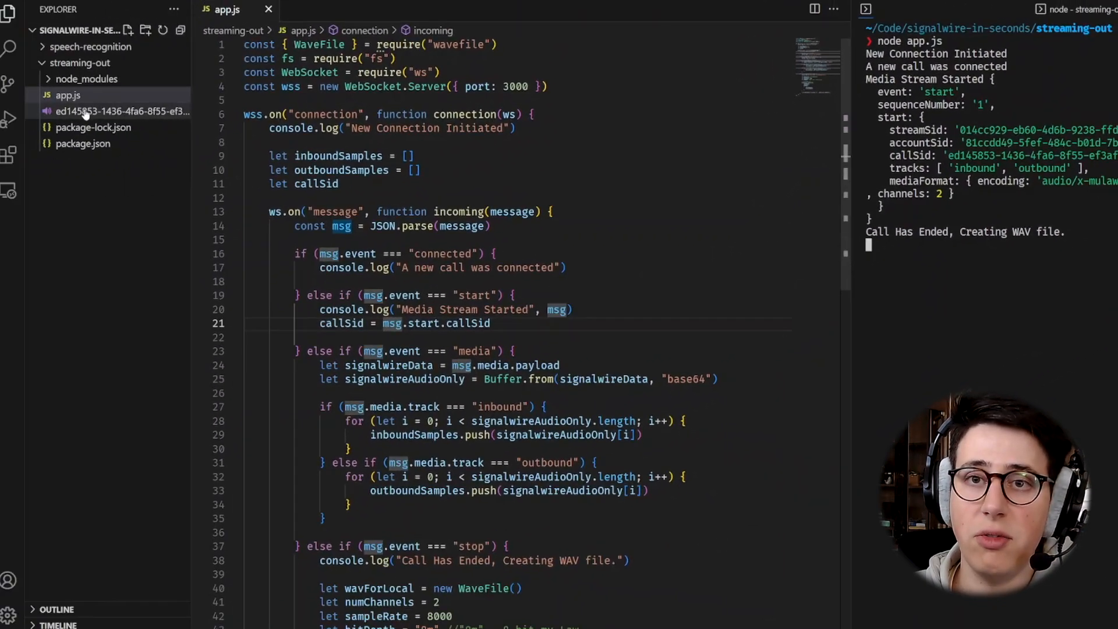
# View the saved call-SID .wav recording in the audio preview.
pyautogui.click(121, 112)
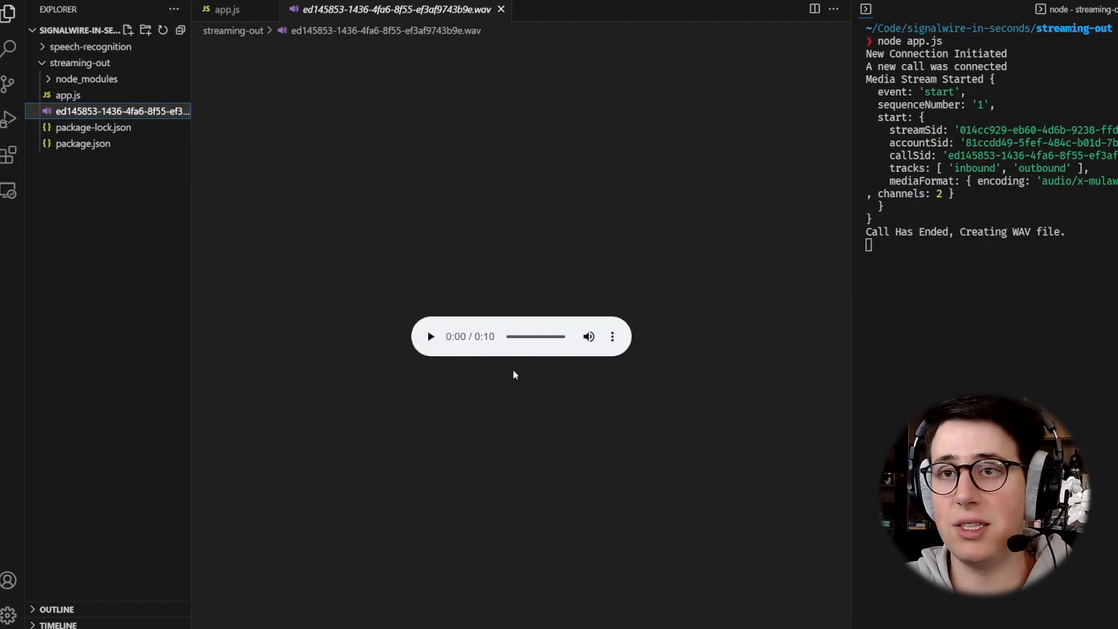
pyautogui.moveTo(487, 435)
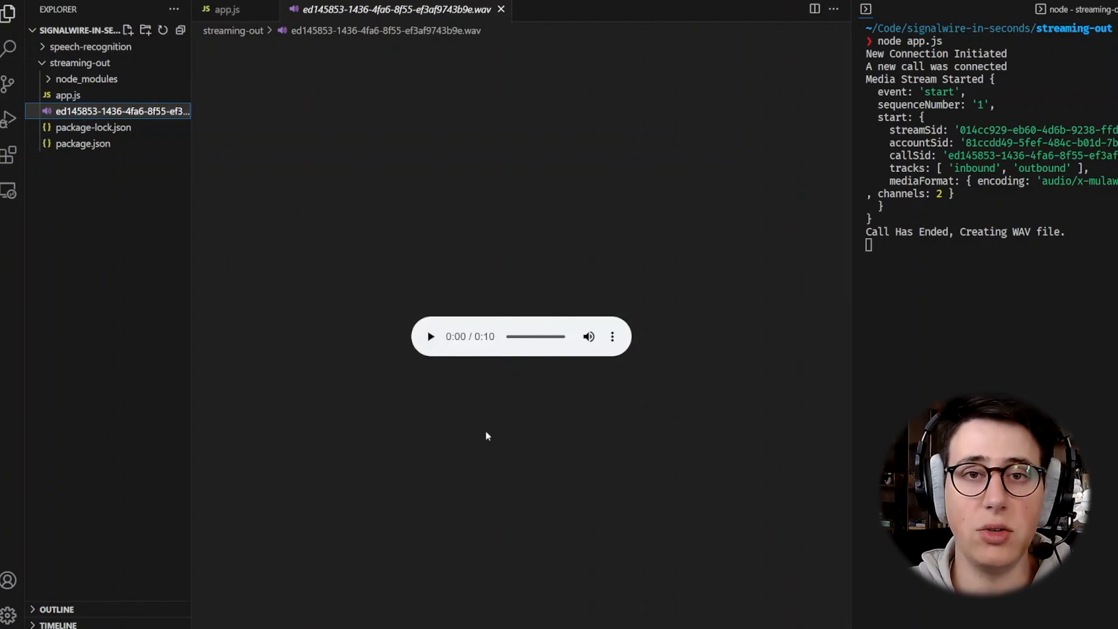